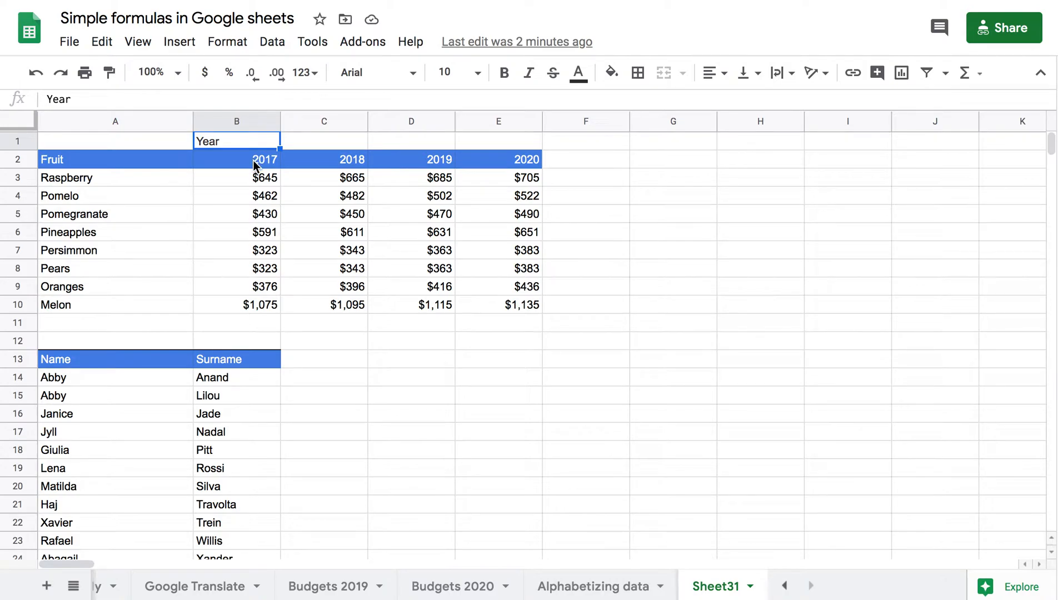
mouse_move(341, 175)
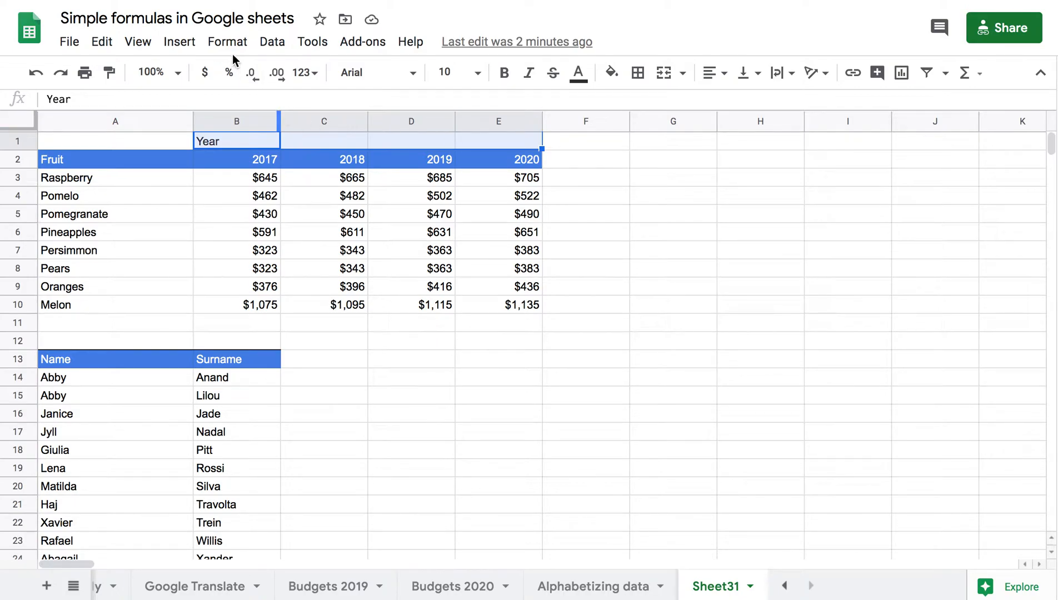
Open the Format menu to merge B1:E1 into one Year header cell
click(227, 42)
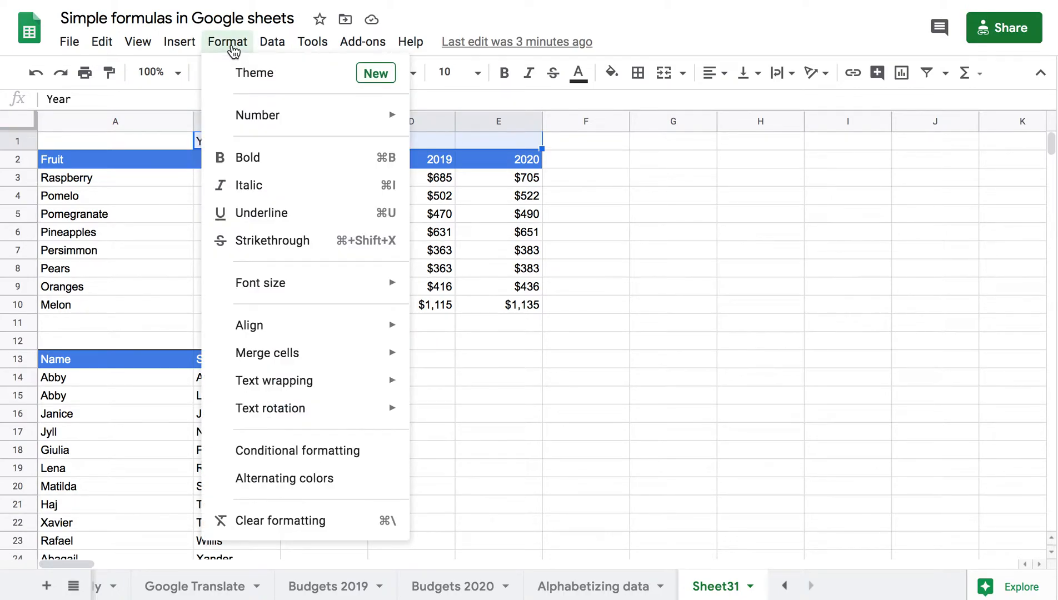
mouse_move(261, 213)
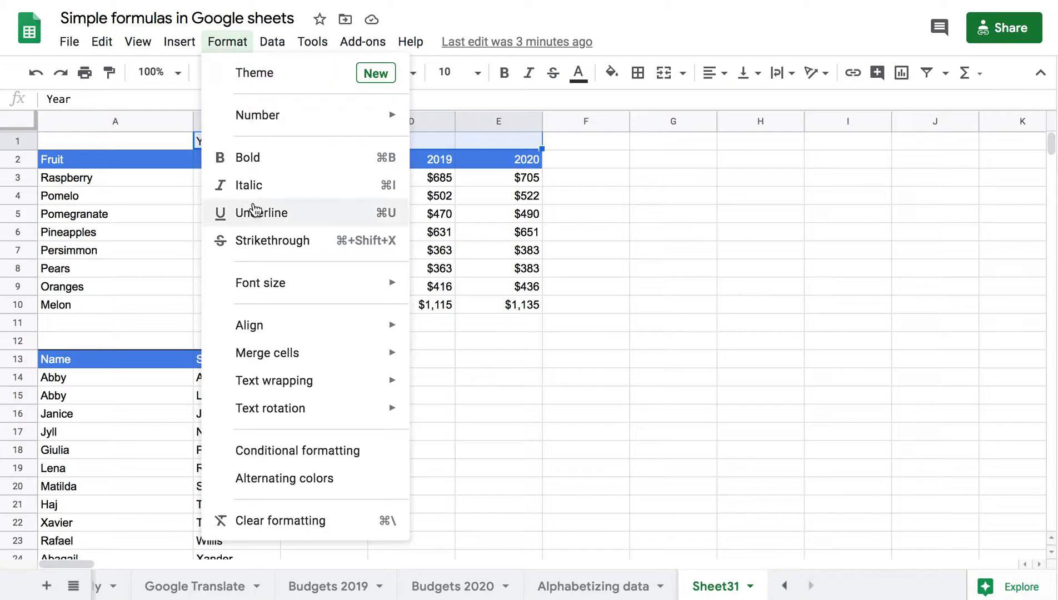
mouse_move(268, 353)
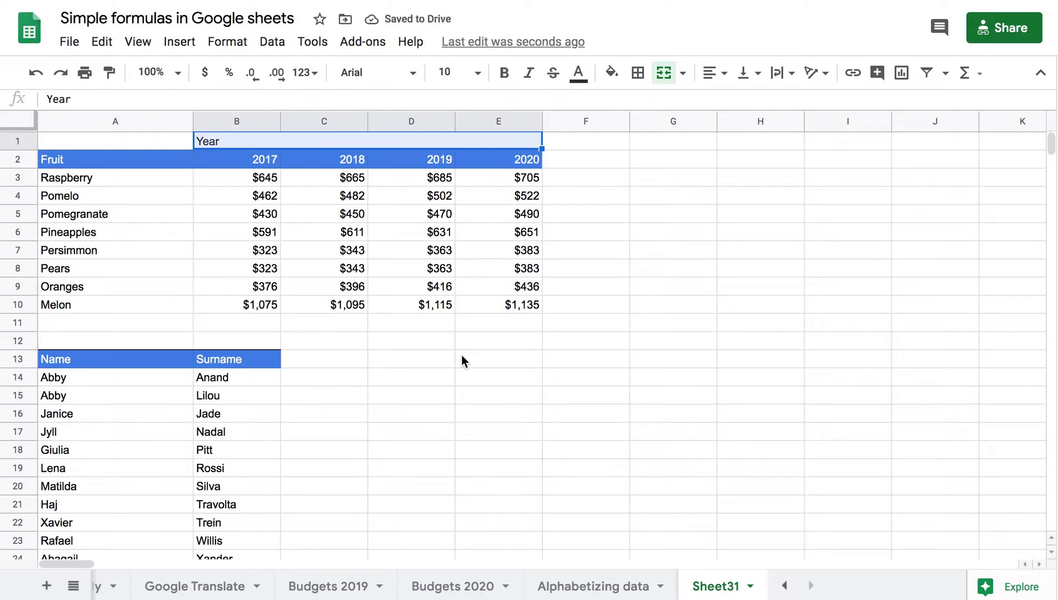
mouse_move(696, 127)
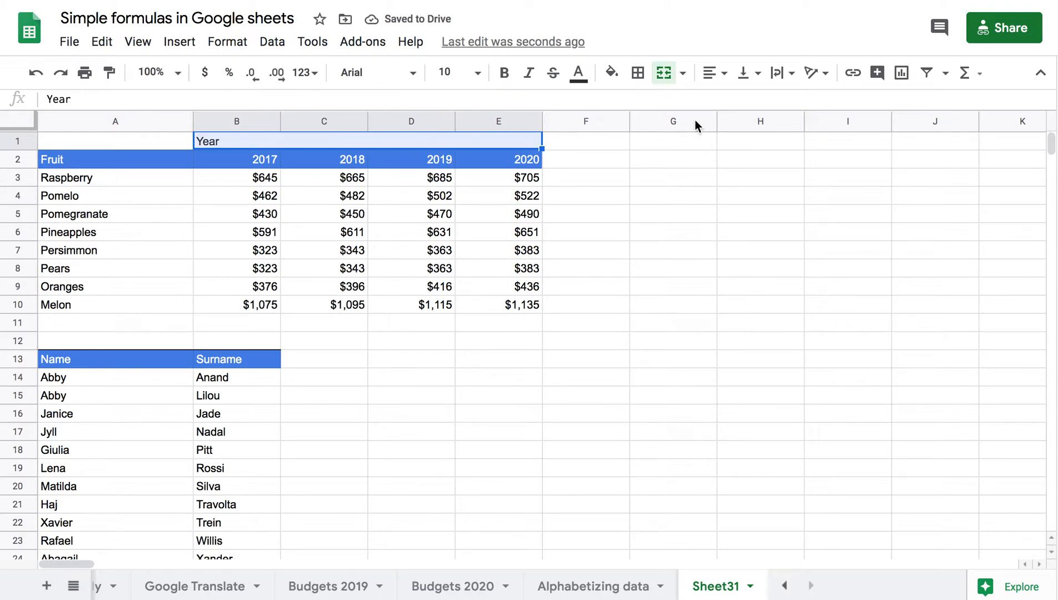
mouse_move(708, 72)
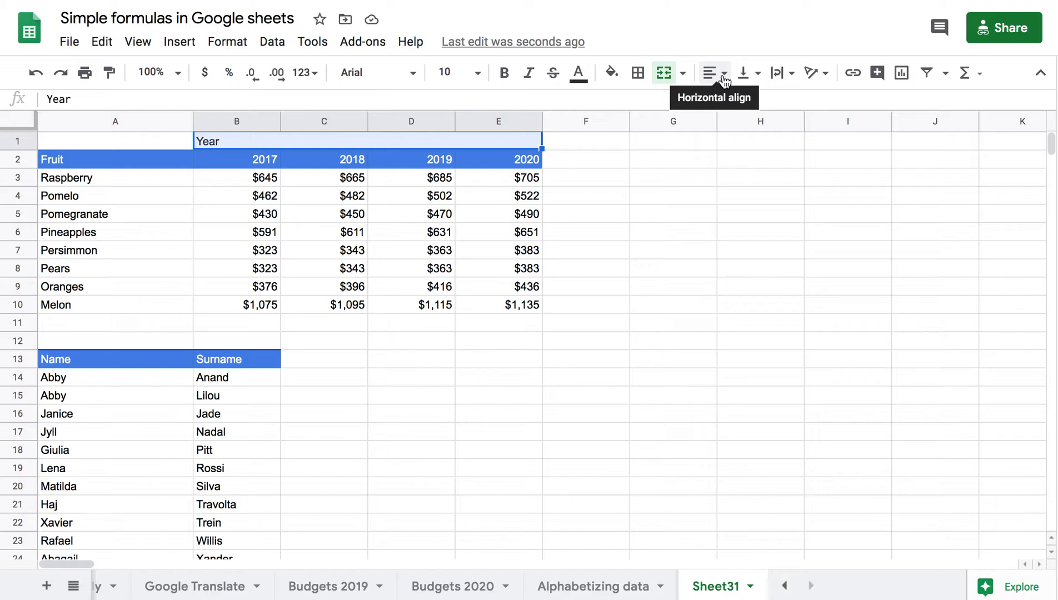
Center Year in the merged B1:E1 header and apply a blue fill
click(723, 73)
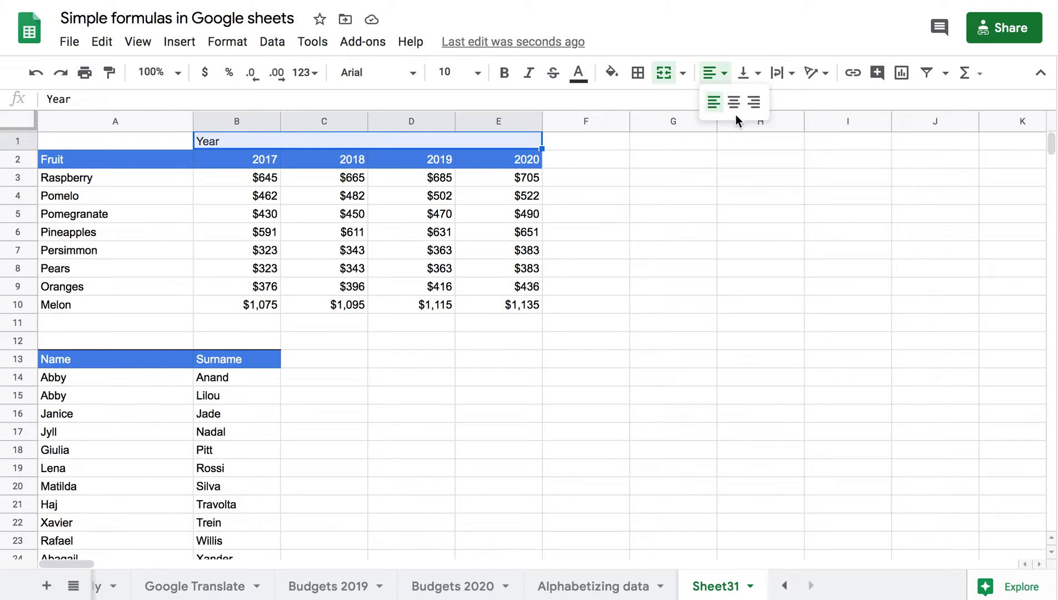
click(733, 102)
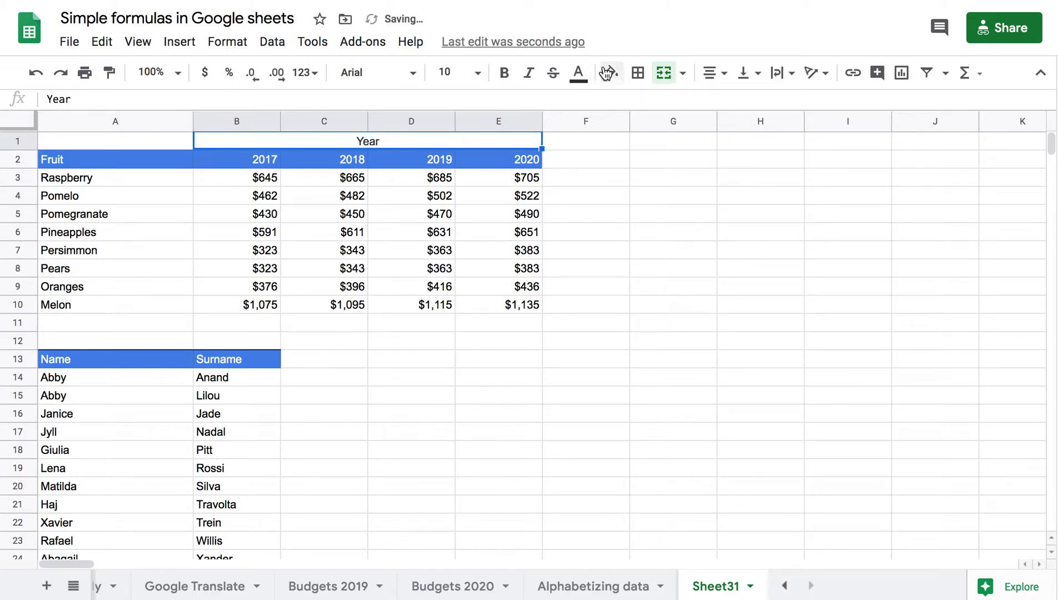
click(606, 72)
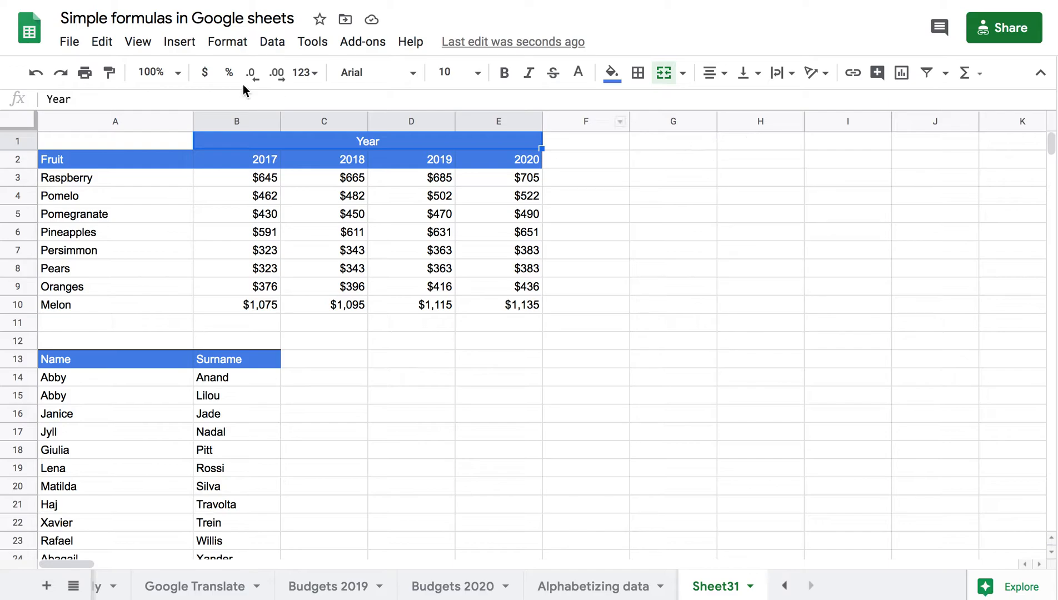
click(228, 41)
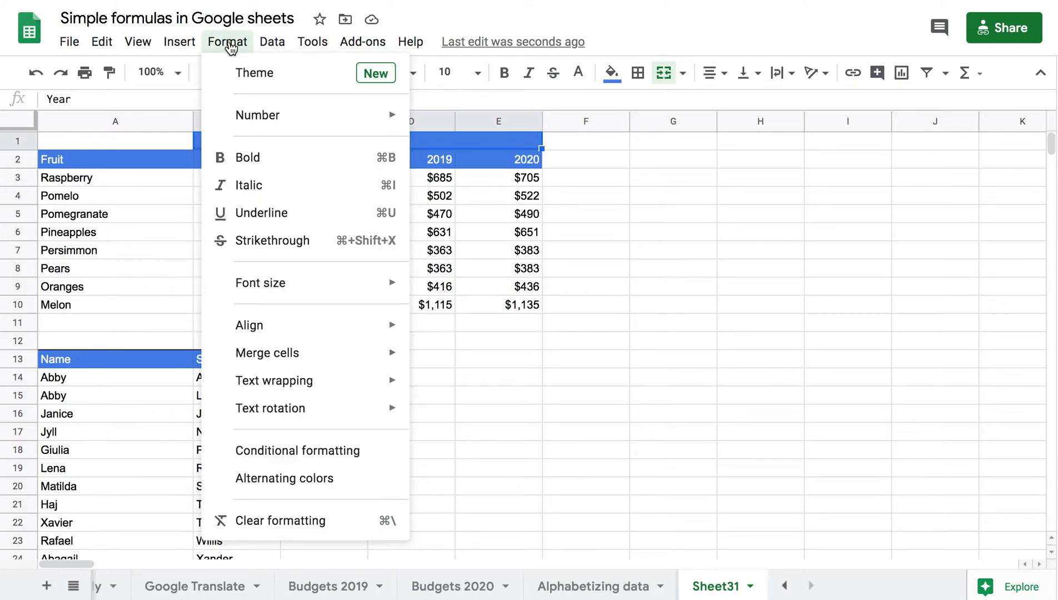
mouse_move(268, 352)
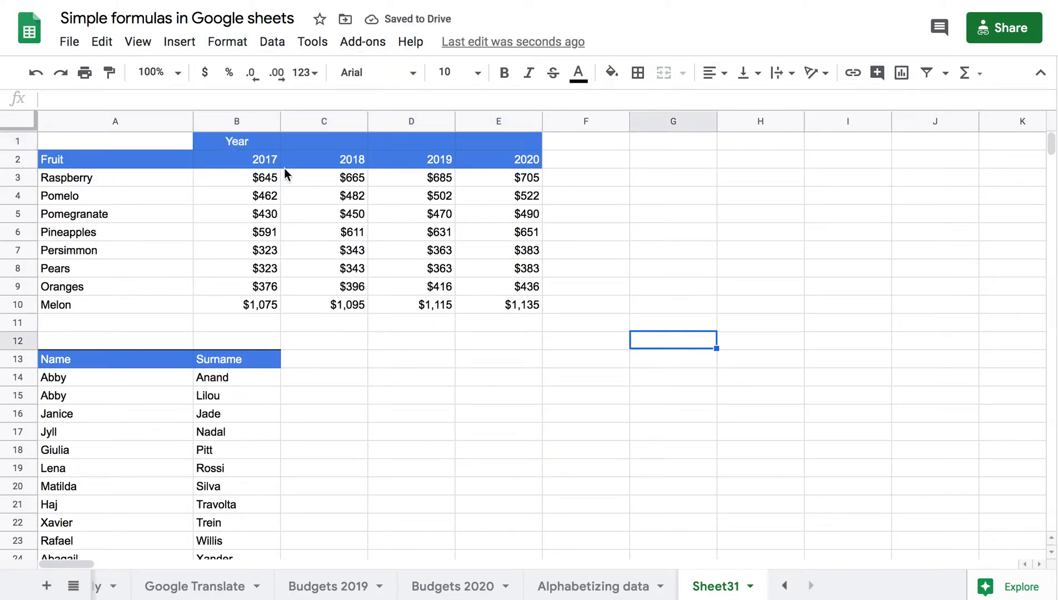
mouse_move(451, 149)
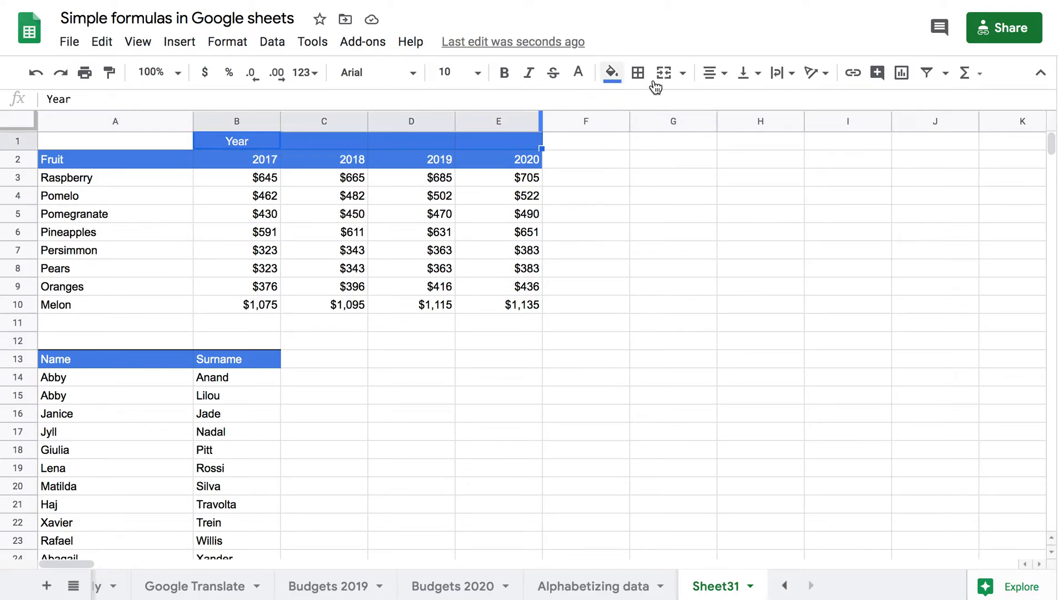
mouse_move(664, 73)
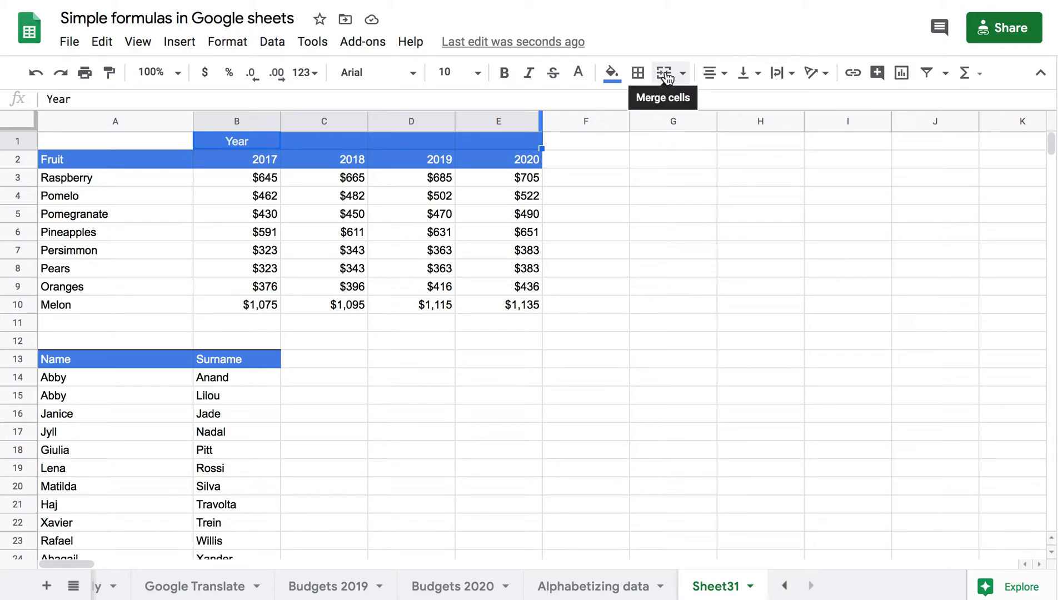
Merge B1:E1 back into a single Year header cell
click(664, 73)
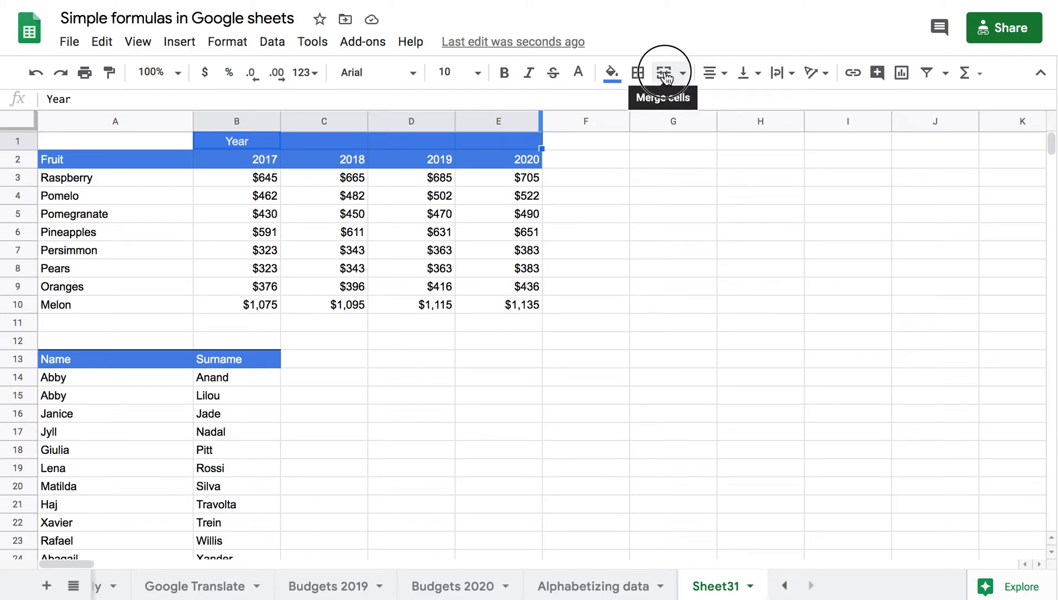
click(664, 72)
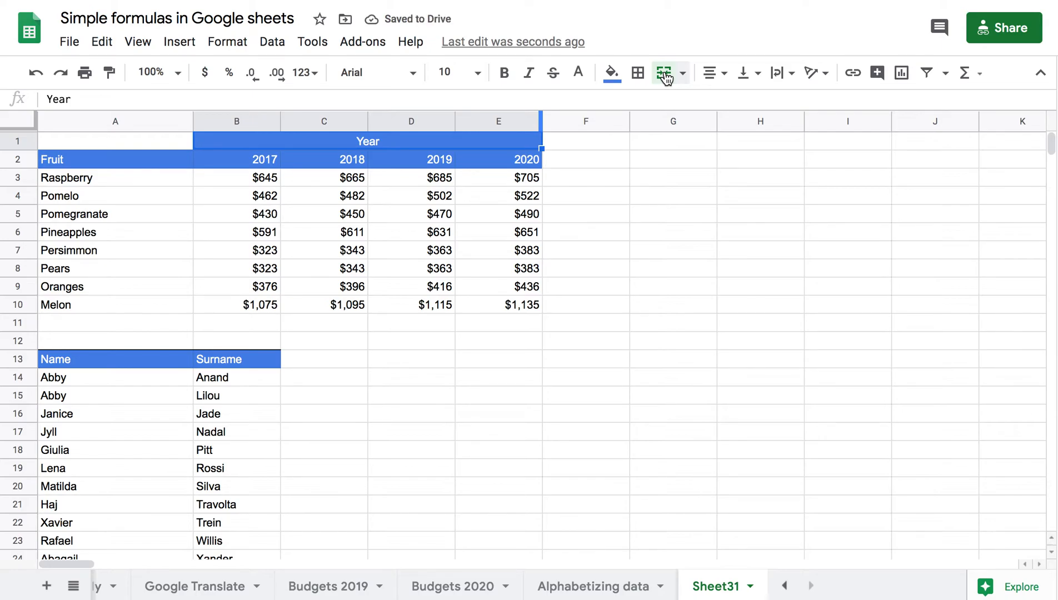
mouse_move(687, 78)
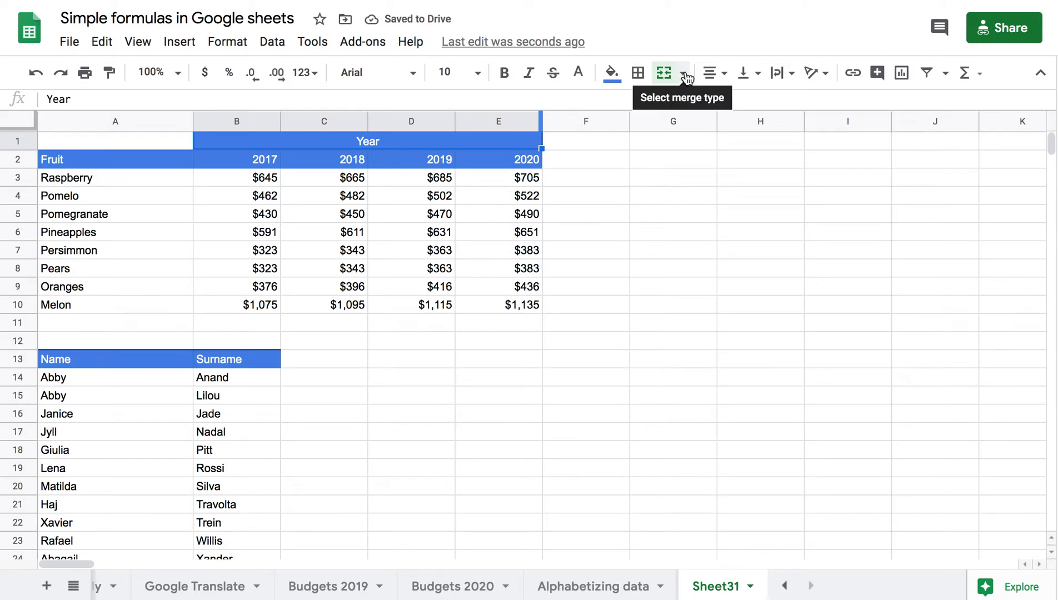
click(677, 73)
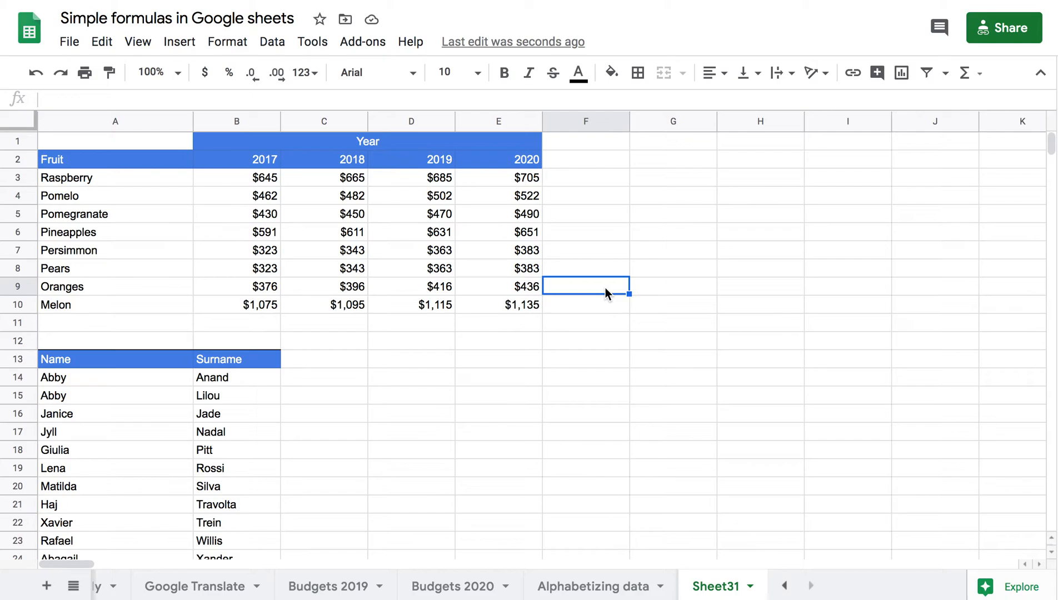
scroll(down, 3)
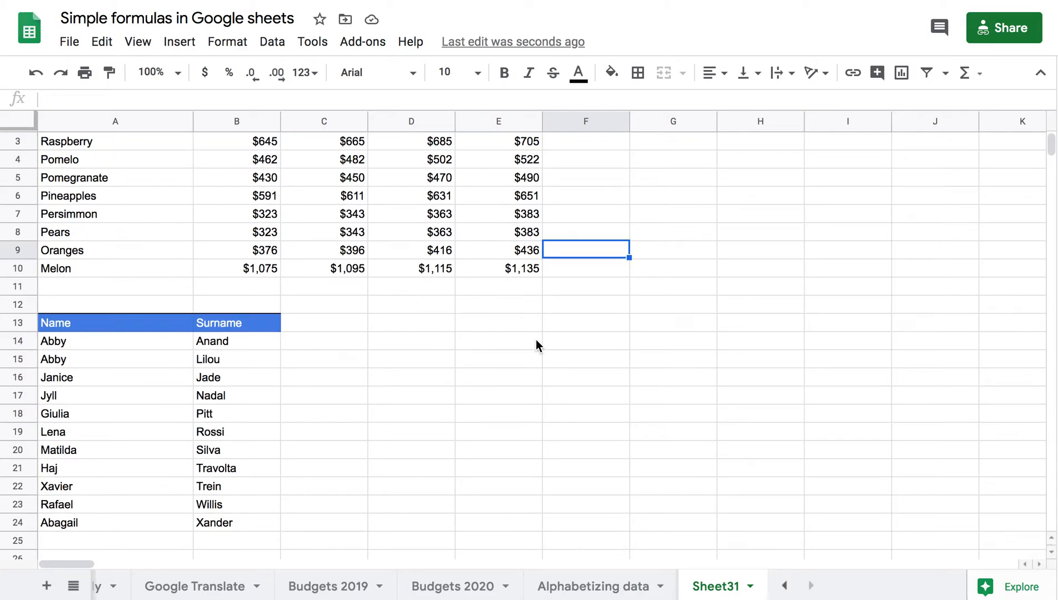
mouse_move(188, 336)
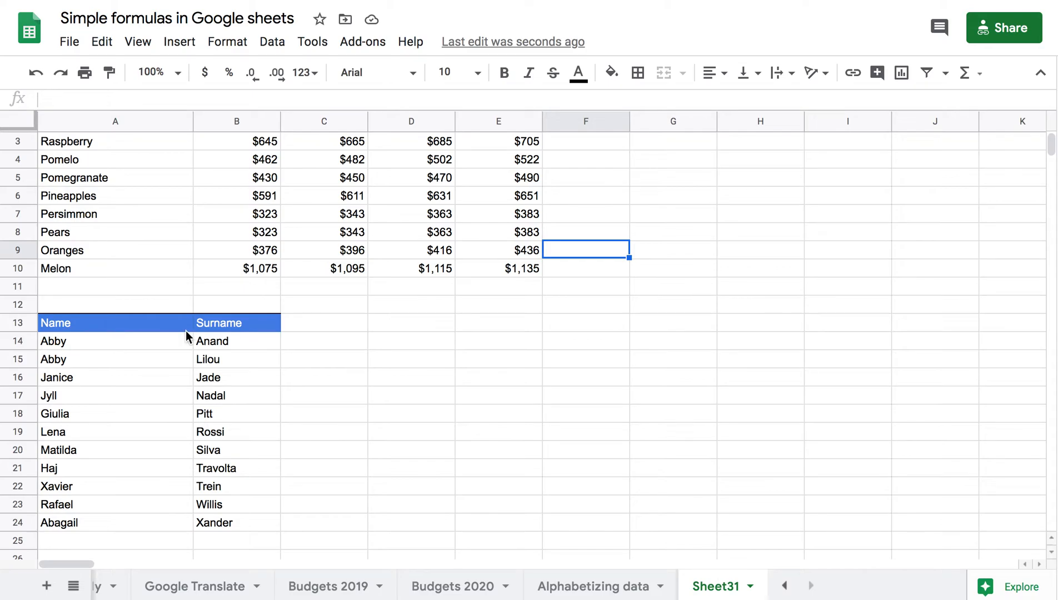
mouse_move(246, 344)
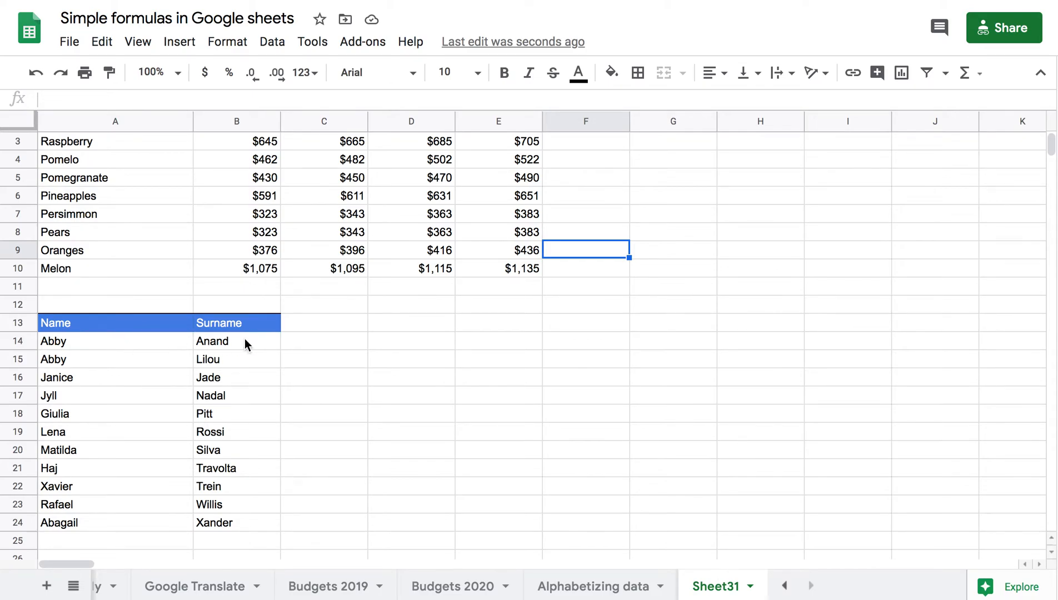
mouse_move(237, 347)
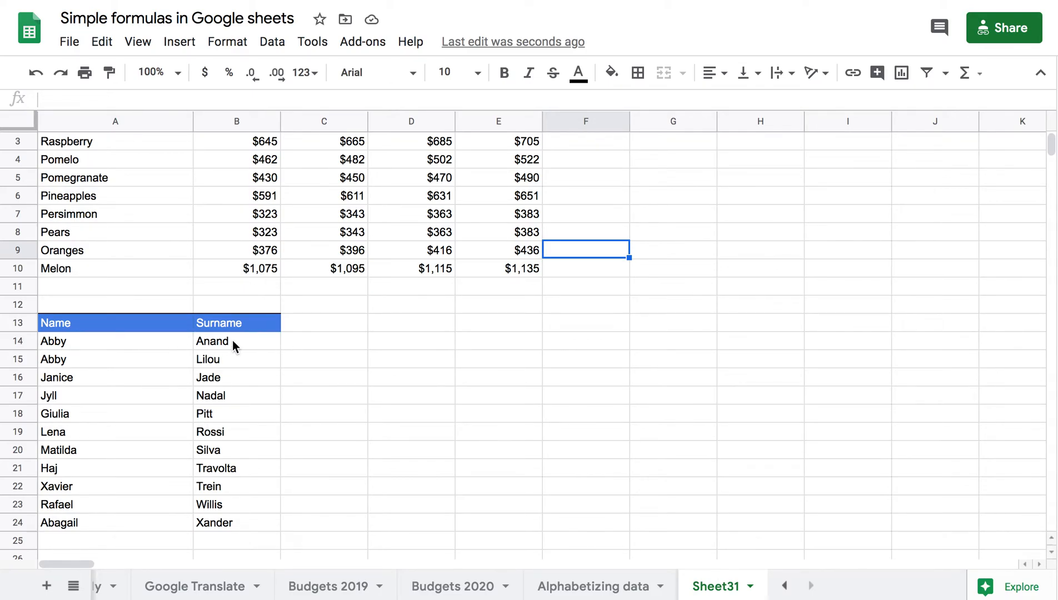
click(115, 341)
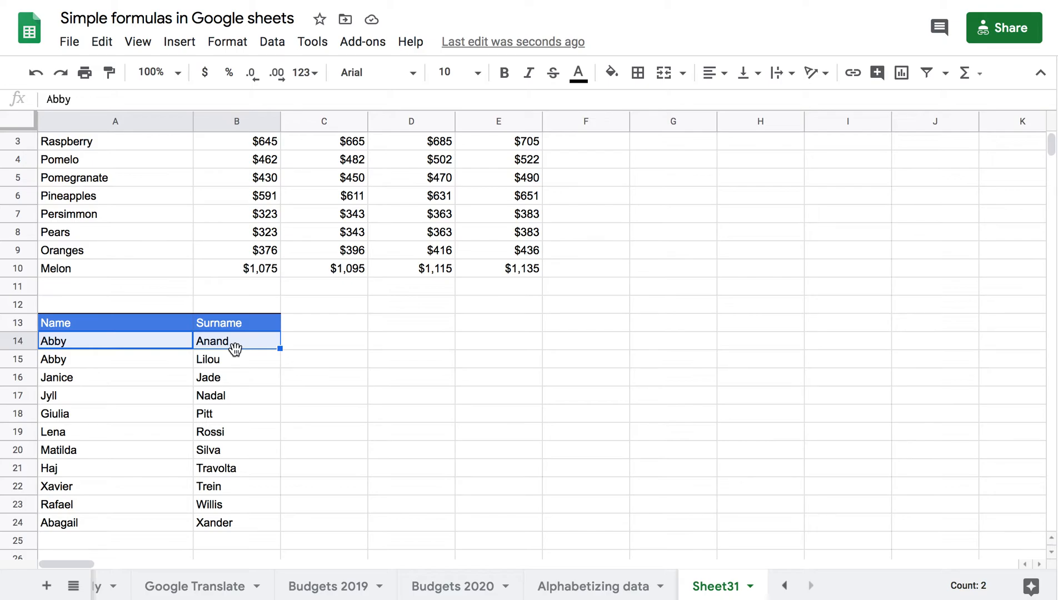
mouse_move(199, 340)
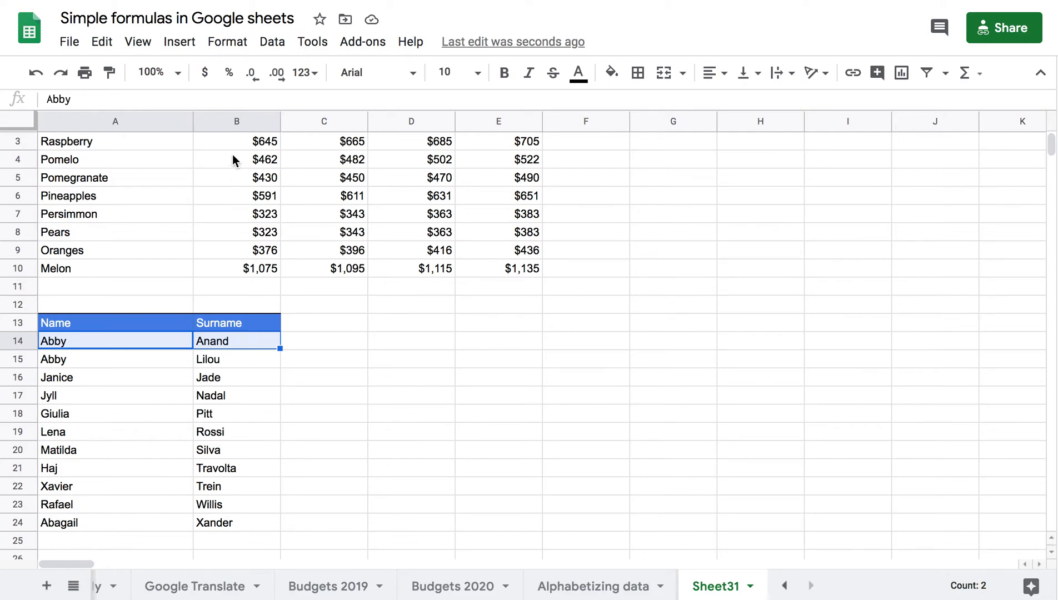
Merge all on A14:B14 and confirm the warning, keeping only Abby
click(227, 41)
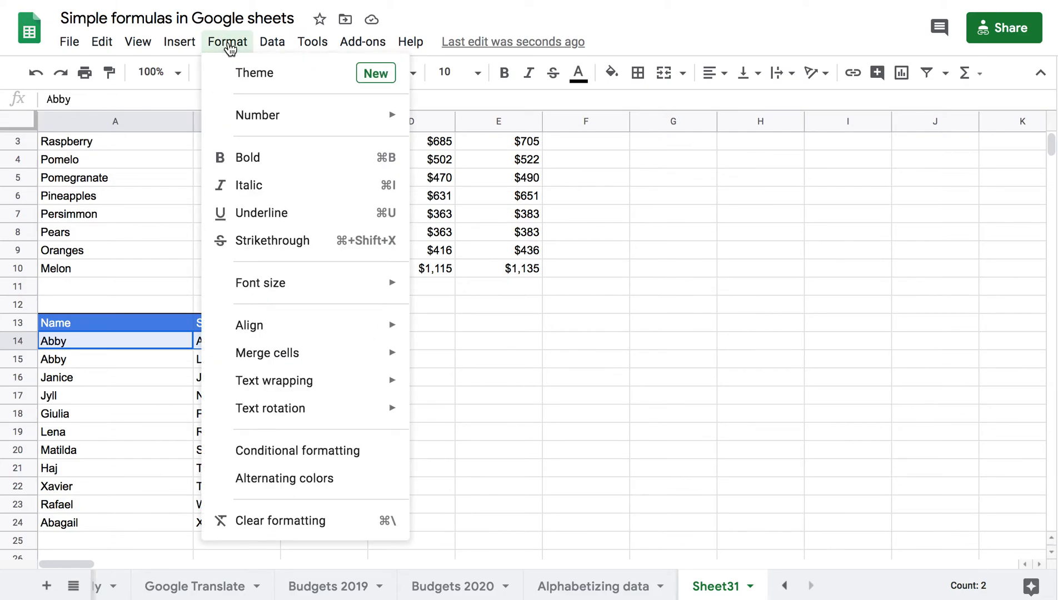
mouse_move(267, 352)
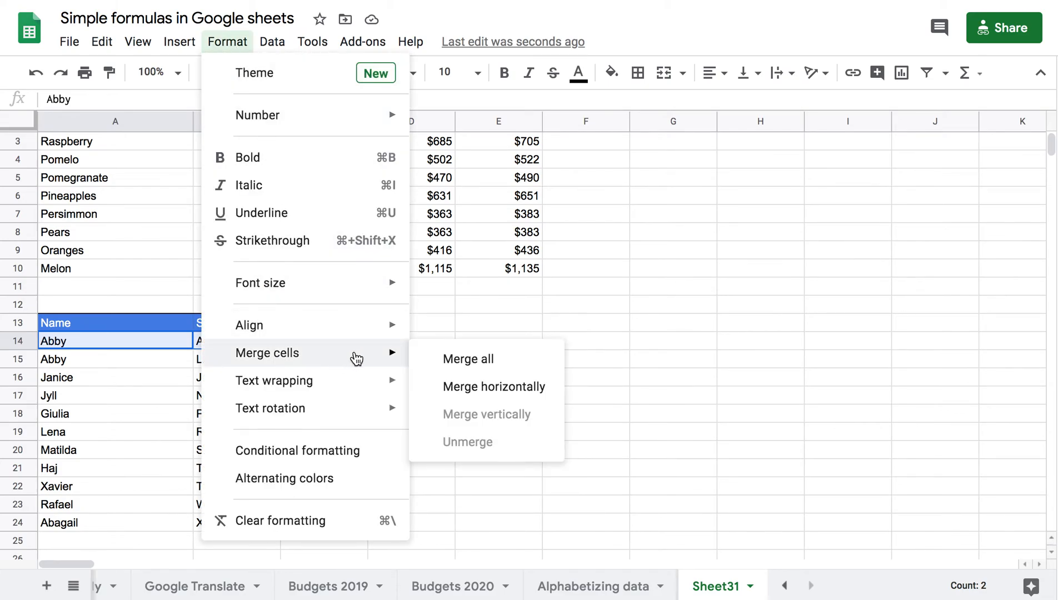
click(468, 358)
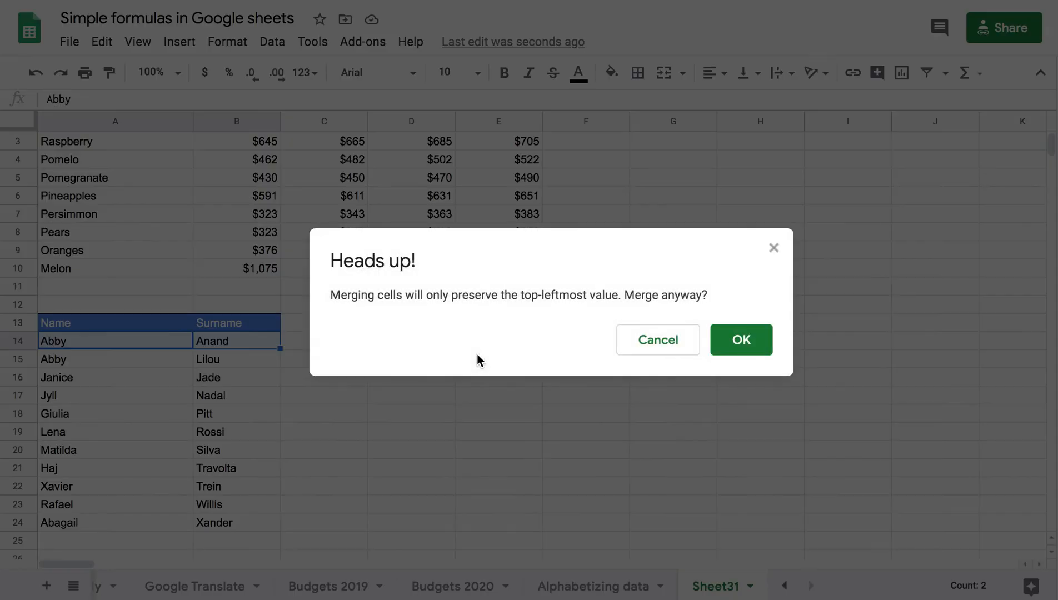
mouse_move(450, 310)
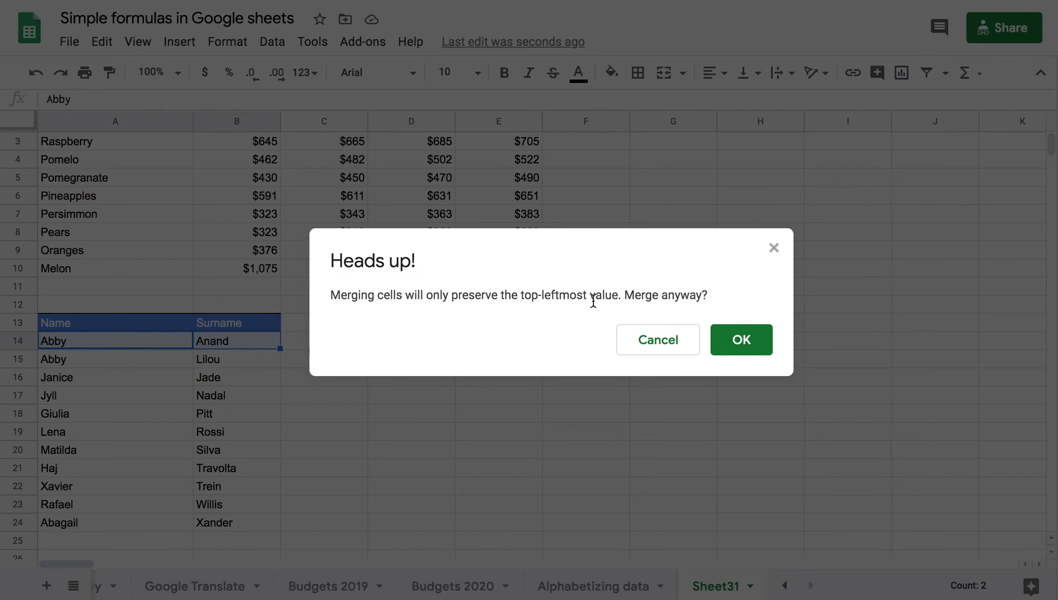
click(740, 340)
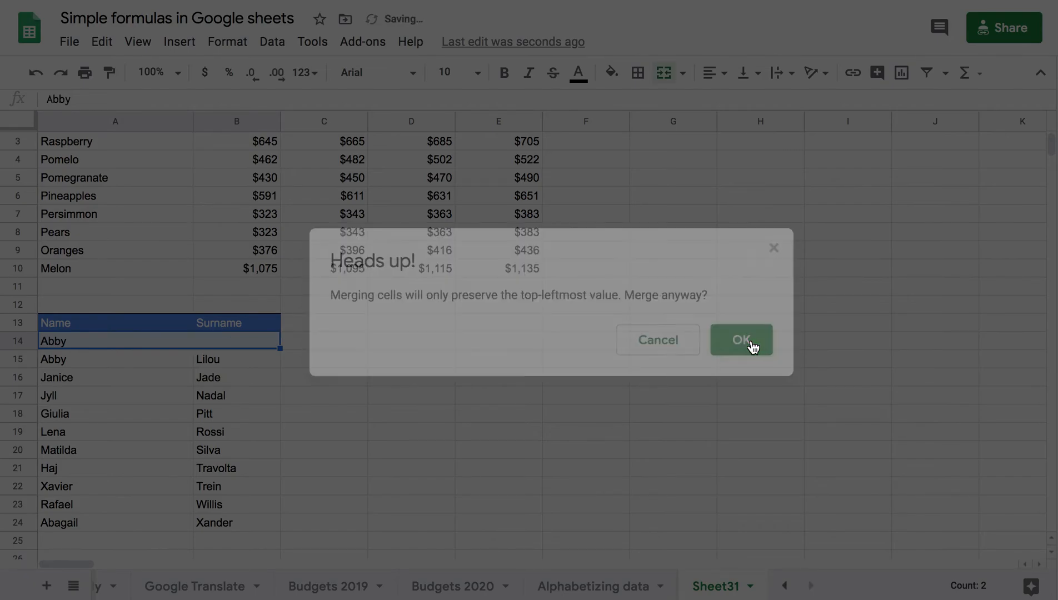
click(740, 340)
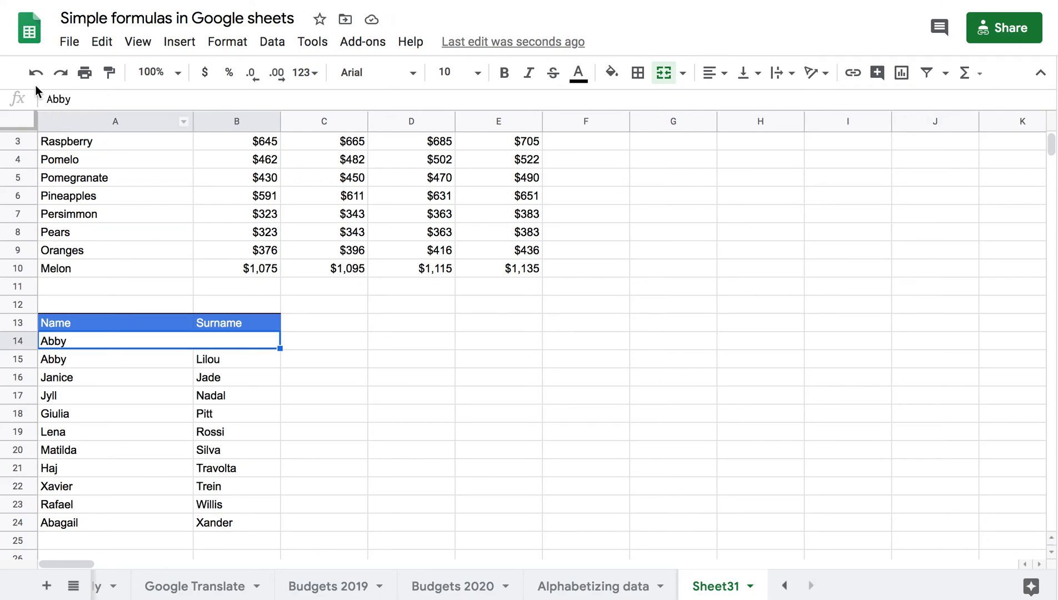
Restore Anand beside Abby in row 14, then scroll back to the top
text(Anand)
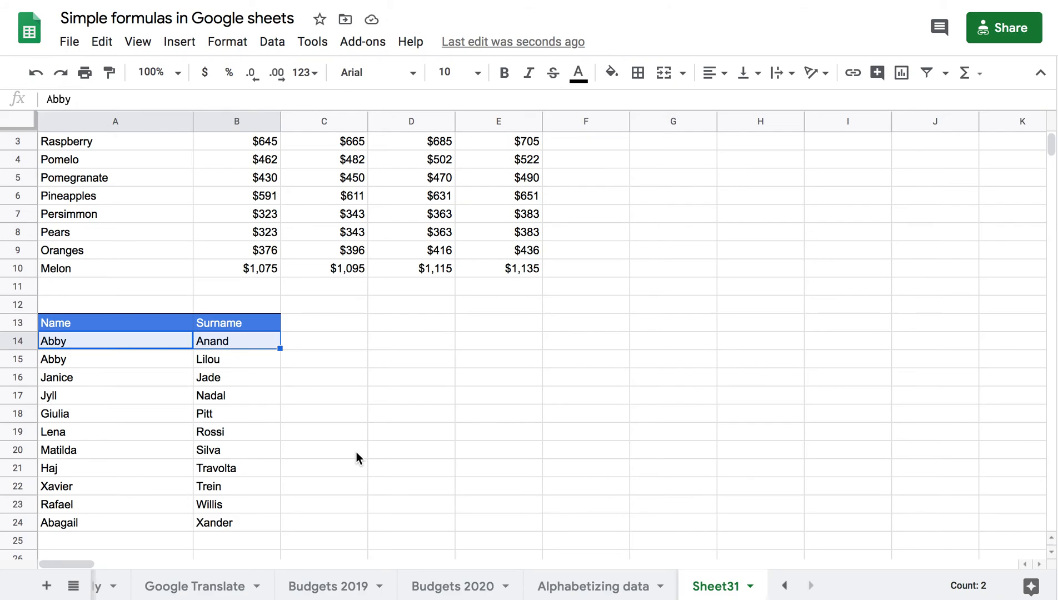
scroll(up, 3)
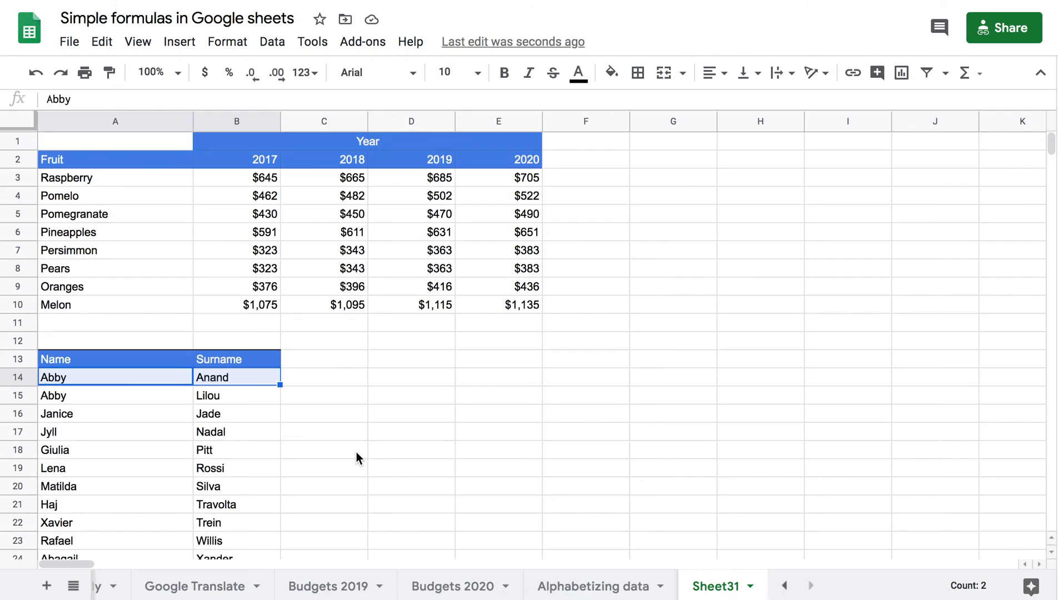
mouse_move(356, 283)
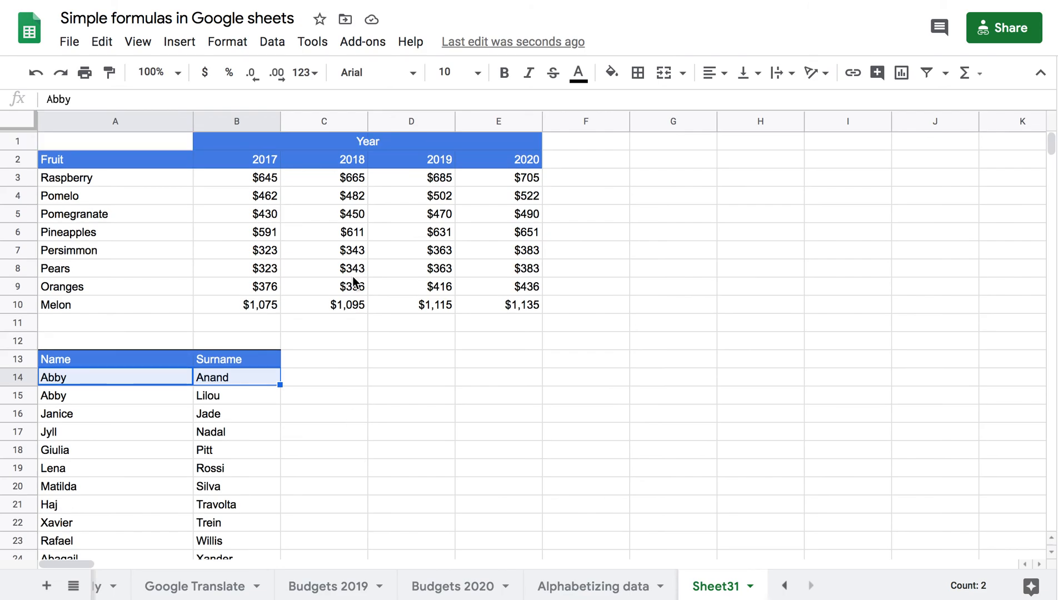